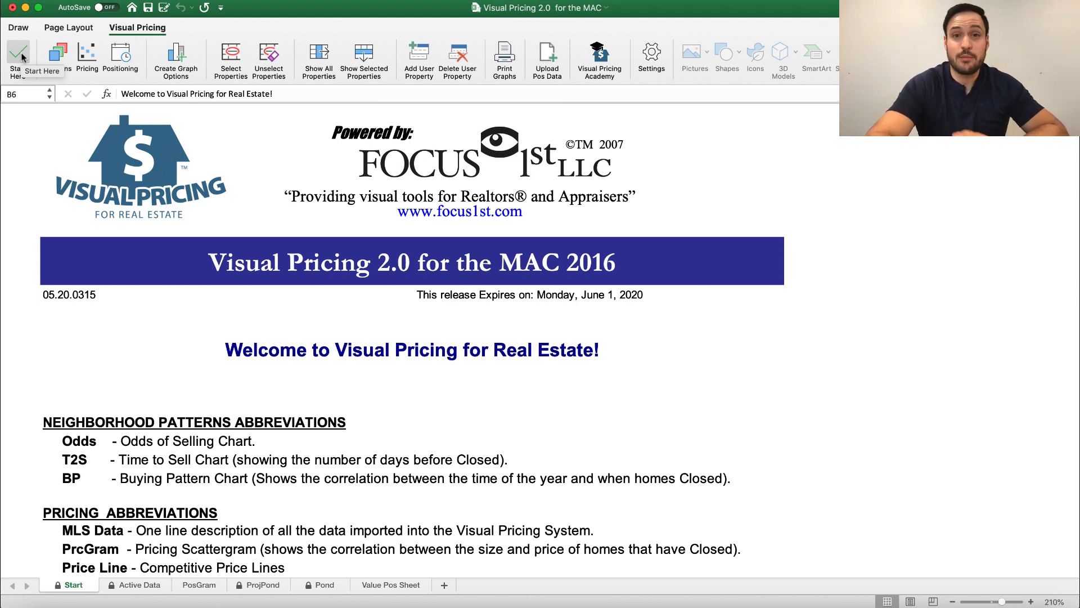
Step: Begin Start Here, choose CO, Northern Colorado - IRESIS* as MLS with 'Please DO NOT ask again' ticked
{"action": "left_click", "coordinate": [18, 58]}
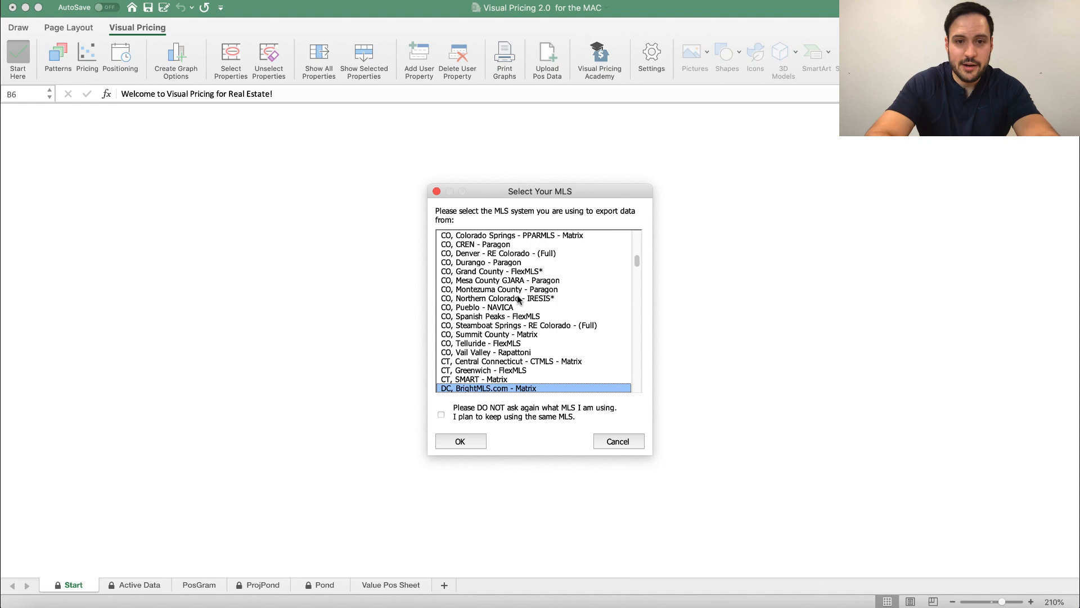
{"action": "left_click", "coordinate": [498, 298]}
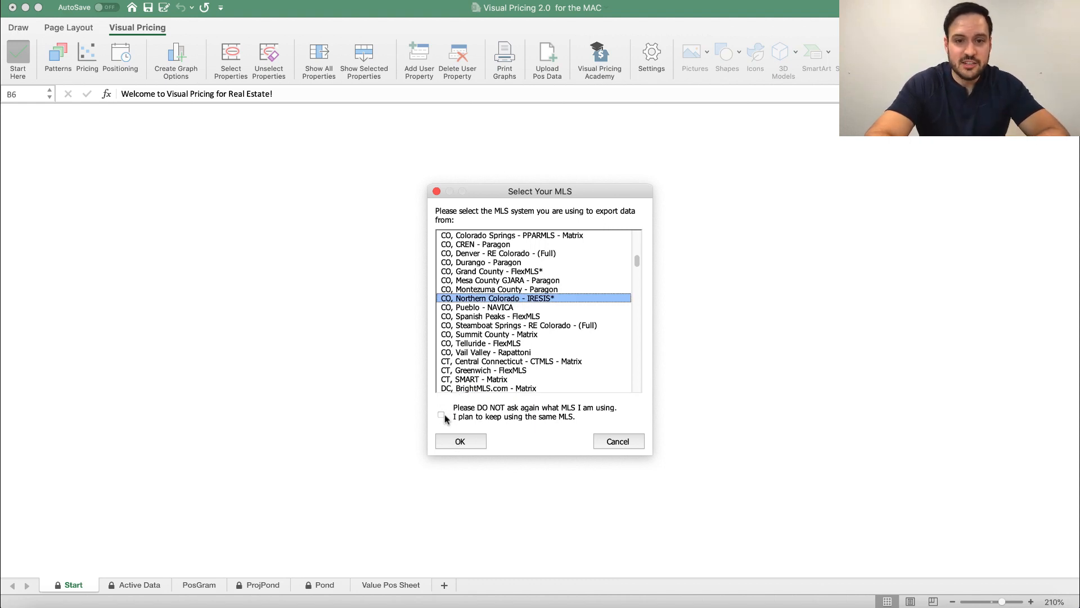
{"action": "mouse_move", "coordinate": [560, 420]}
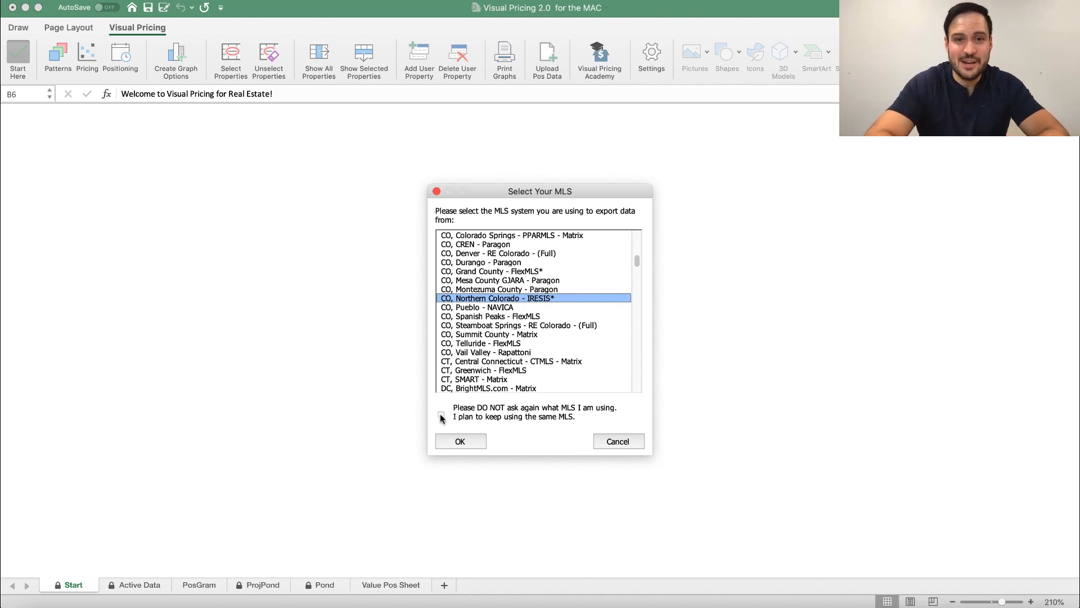
{"action": "left_click", "coordinate": [441, 414]}
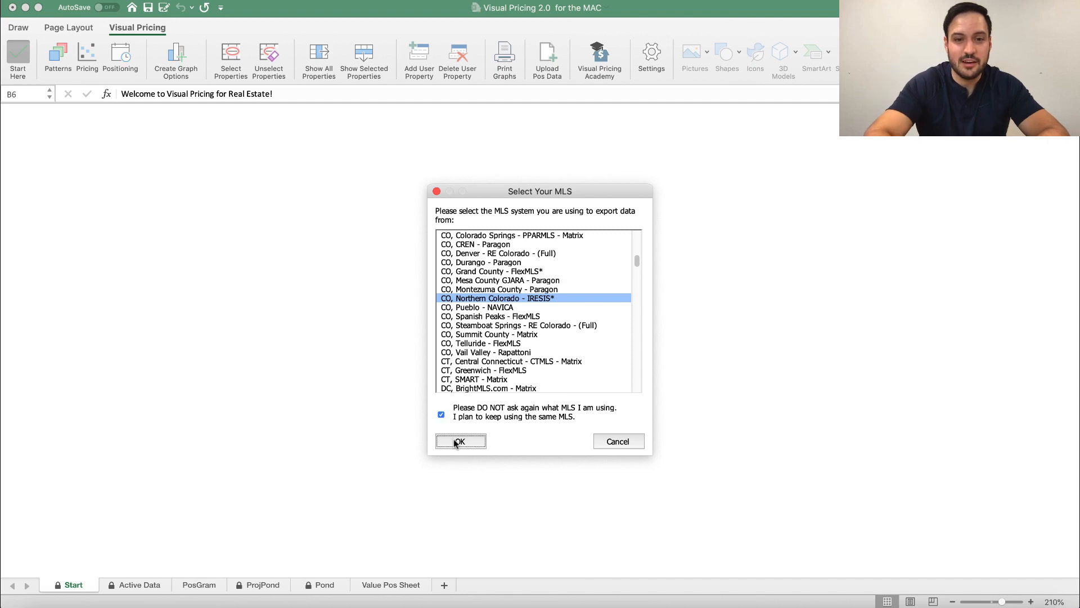
Step: Confirm the MLS and select RigdenFarm, export-71(185).txt on the Desktop
{"action": "left_click", "coordinate": [459, 441]}
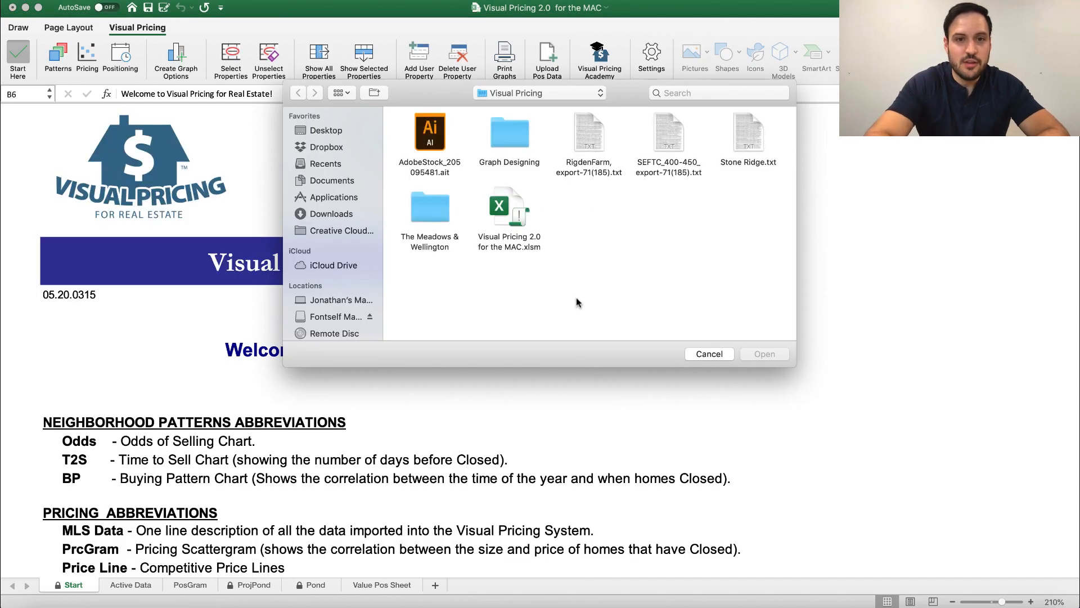
{"action": "left_click", "coordinate": [325, 130]}
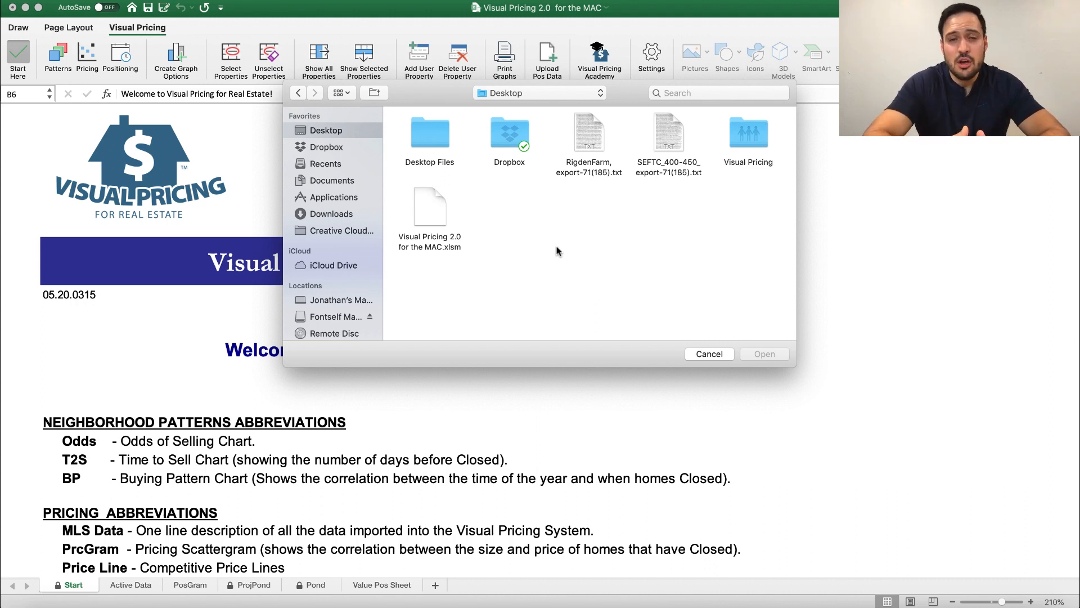
{"action": "mouse_move", "coordinate": [553, 251]}
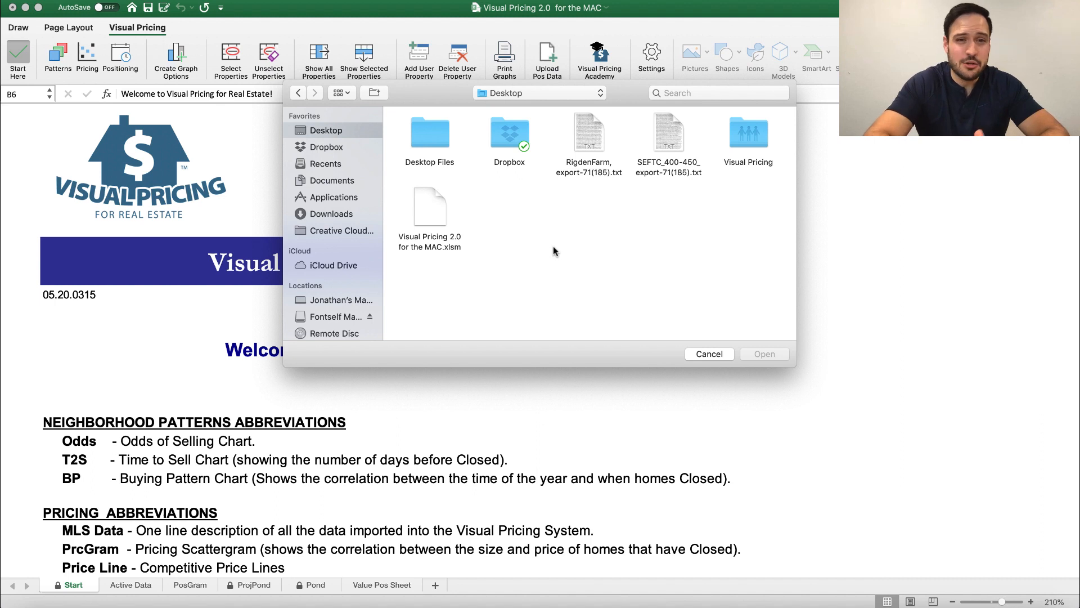
{"action": "mouse_move", "coordinate": [547, 227]}
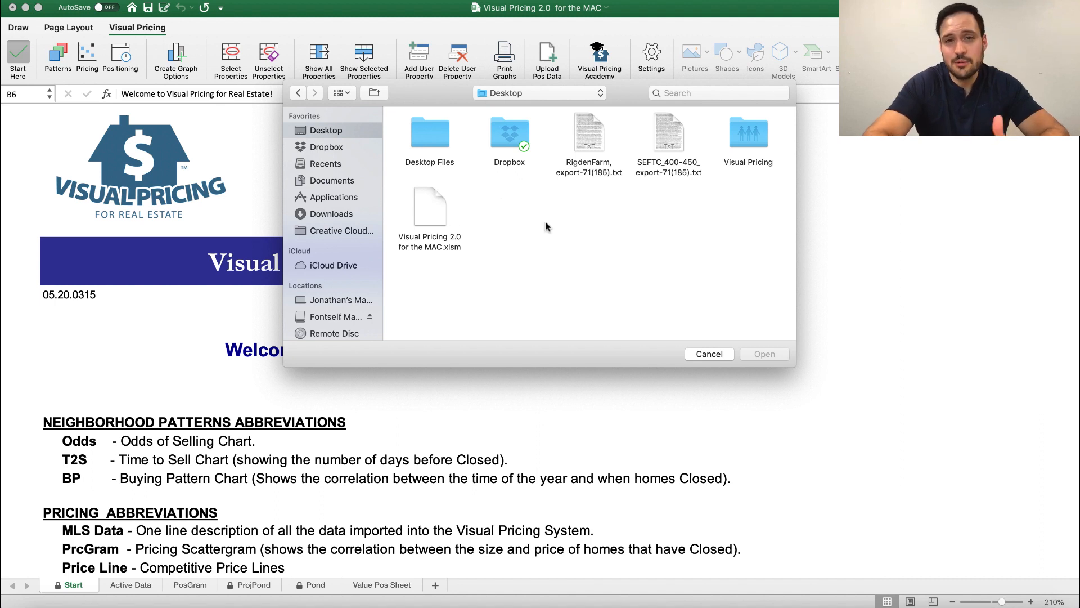
{"action": "mouse_move", "coordinate": [578, 186]}
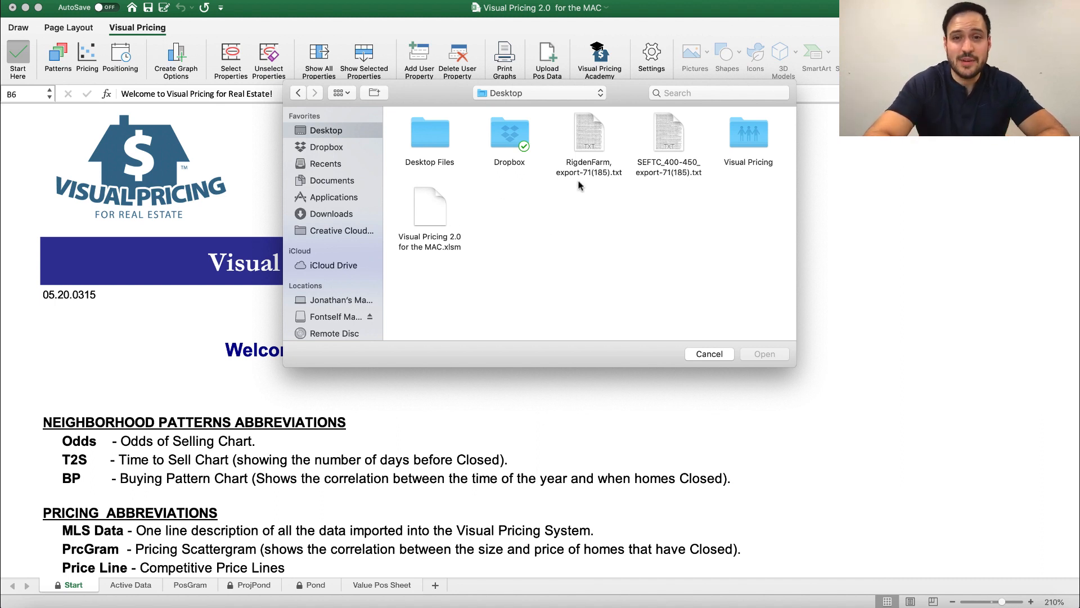
{"action": "left_click", "coordinate": [589, 134]}
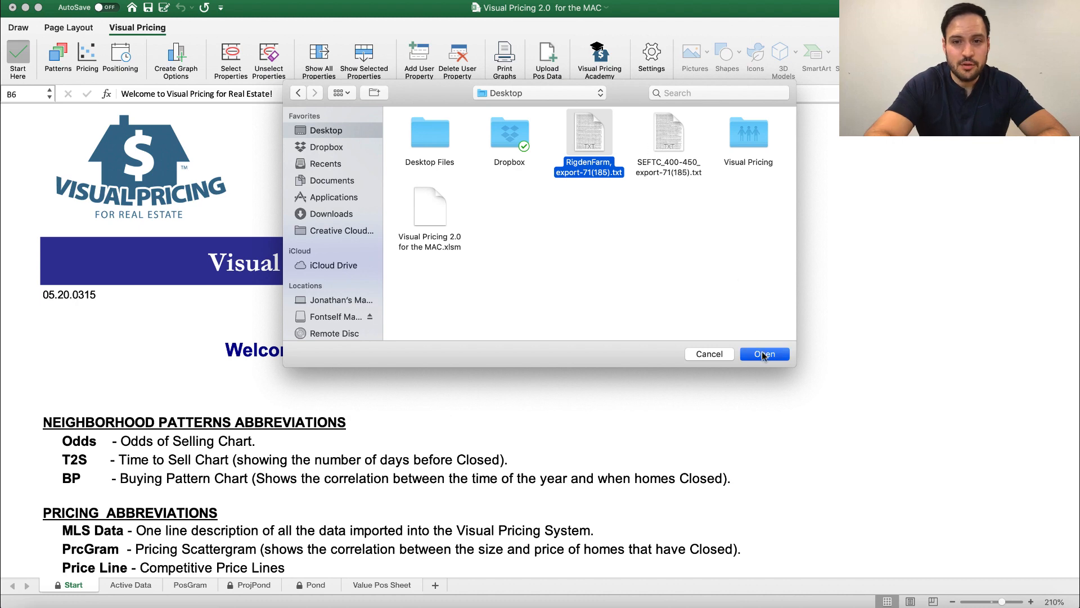
Step: Import the RigdenFarm file with graph labels Rigden Farms and Fort Collins
{"action": "left_click", "coordinate": [764, 353]}
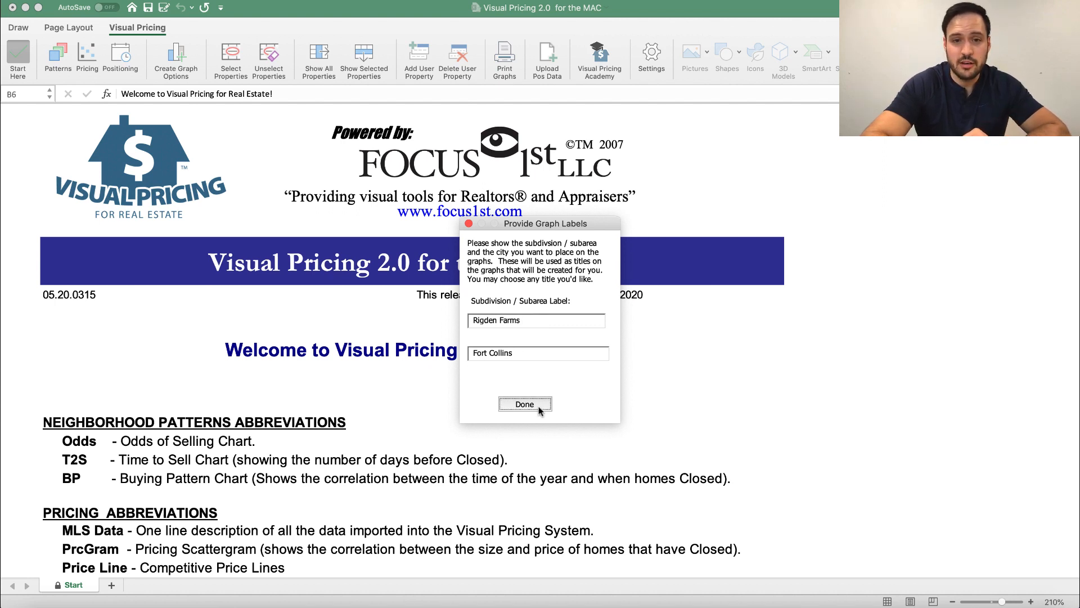
{"action": "left_click", "coordinate": [523, 404]}
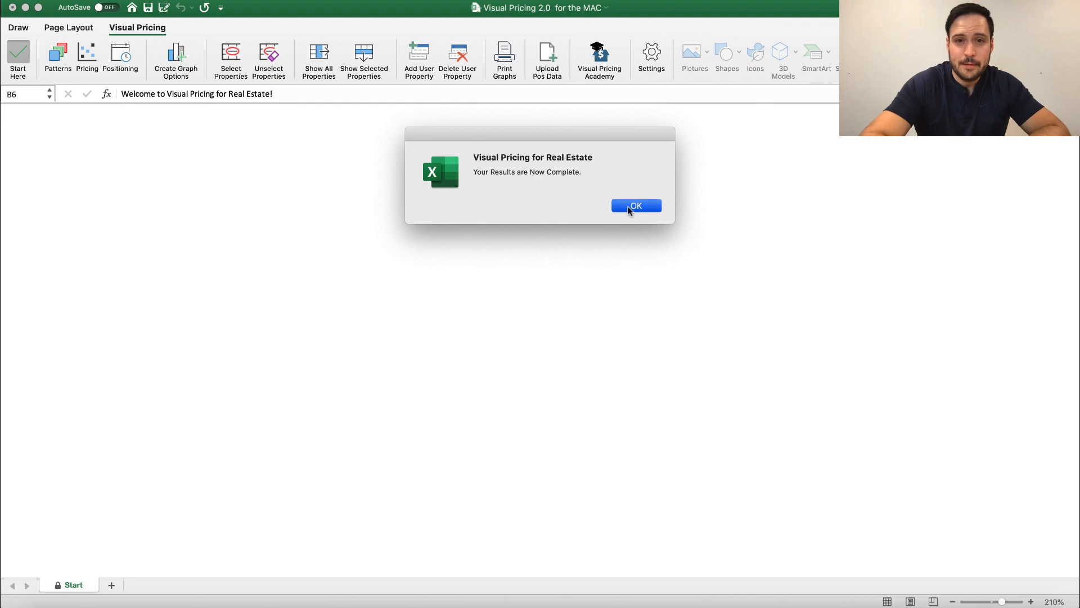
Step: Dismiss the 'Your Results are Now Complete' message, leaving the new result sheets
{"action": "left_click", "coordinate": [635, 205]}
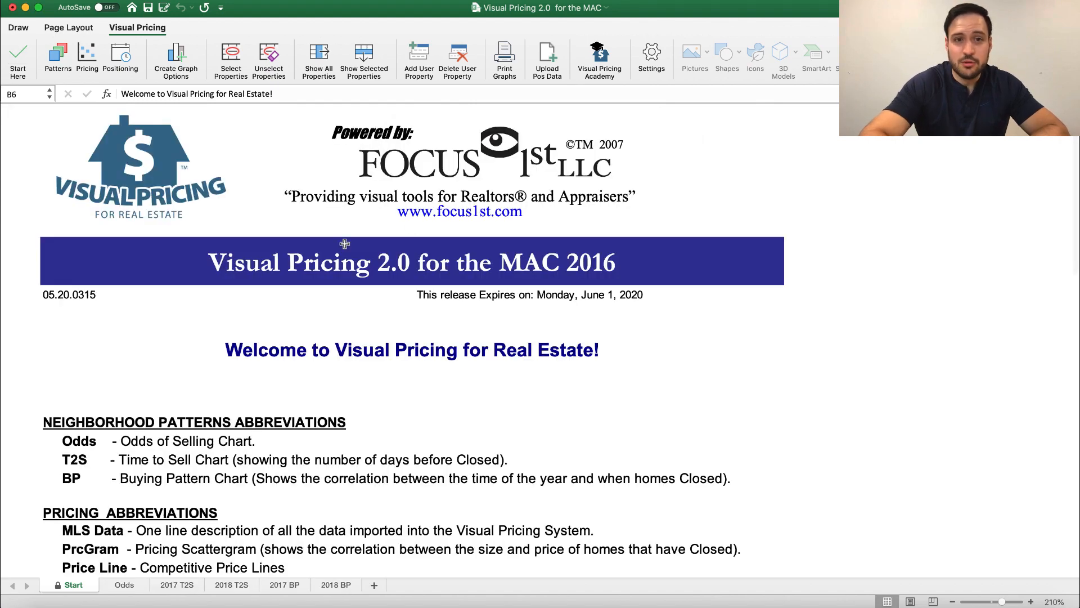
{"action": "mouse_move", "coordinate": [297, 267]}
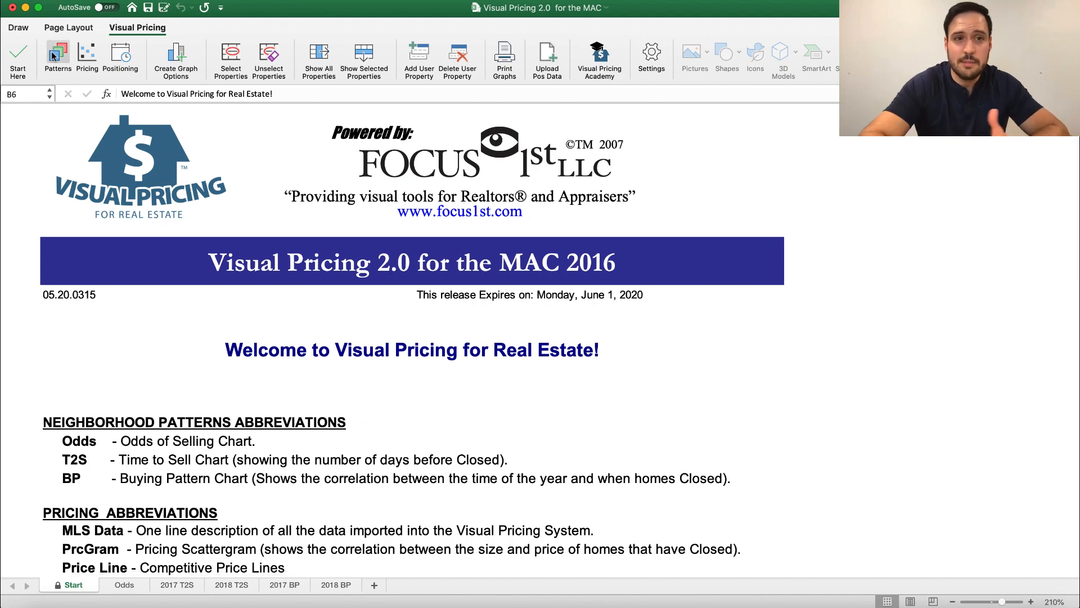
Step: View the Odds of Selling sheet slightly enlarged, then the 2018 T2S time-to-close chart
{"action": "left_click", "coordinate": [124, 584]}
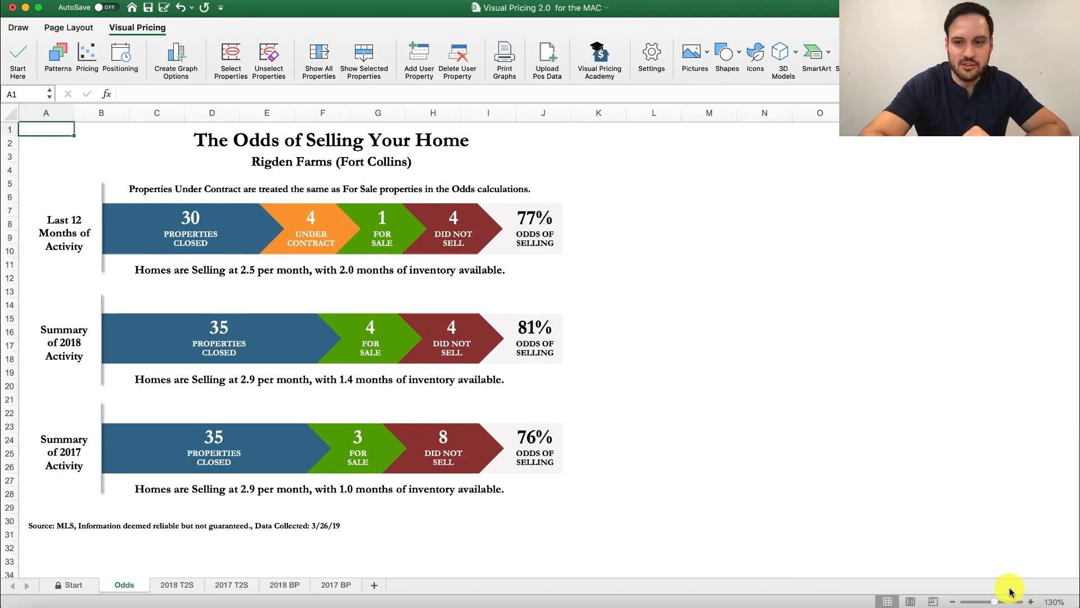
{"action": "left_click", "coordinate": [1032, 601]}
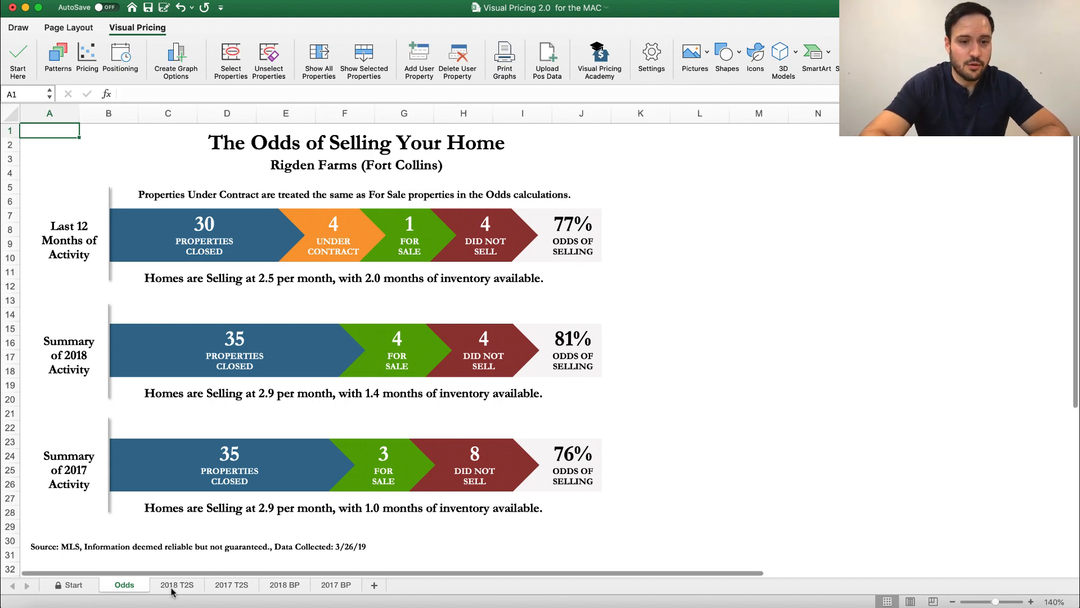
{"action": "left_click", "coordinate": [177, 584]}
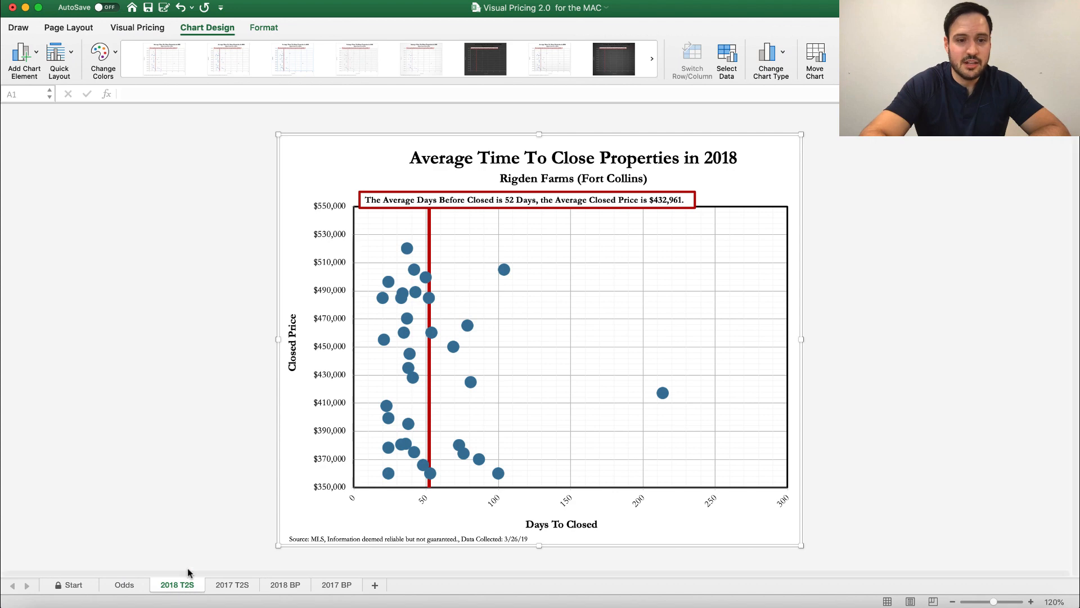
Step: Show the 2018 BP buying pattern chart and return to the Visual Pricing ribbon
{"action": "left_click", "coordinate": [285, 584]}
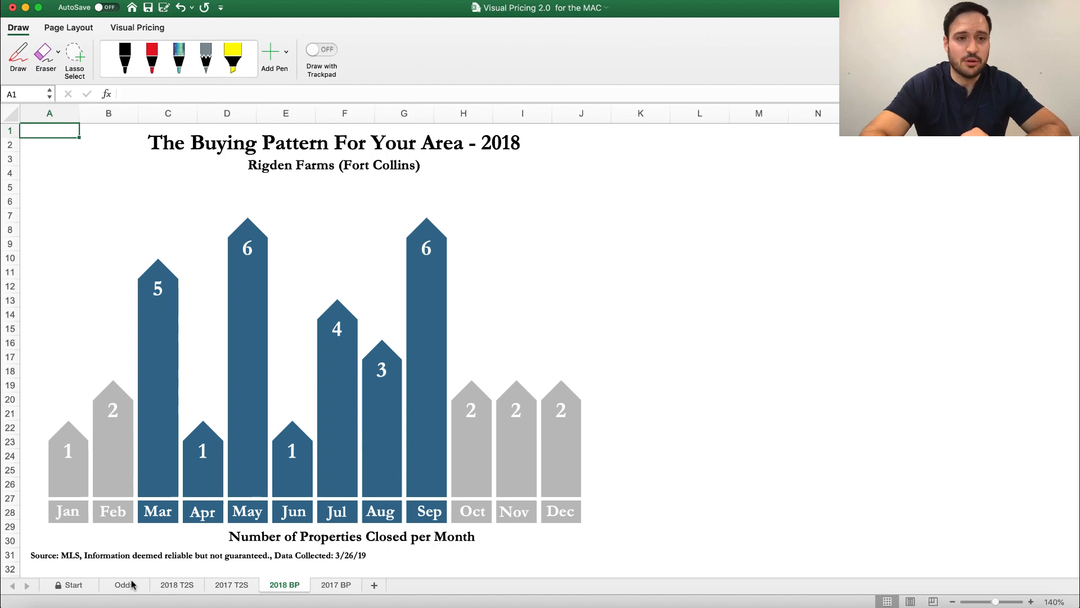
{"action": "left_click", "coordinate": [136, 27]}
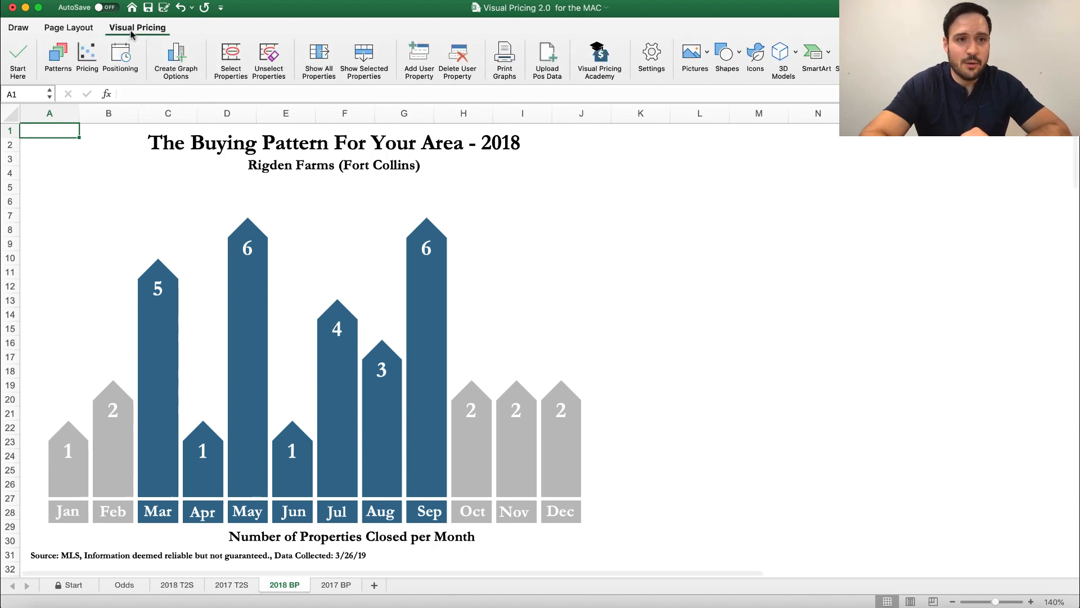